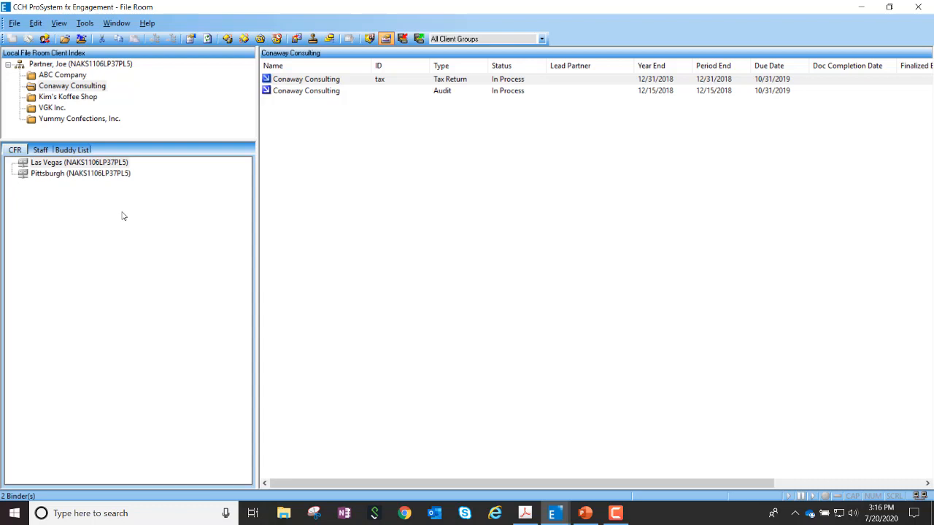
# - Connect to the Las Vegas central file room from its right-click menu
pyautogui.click(79, 161)
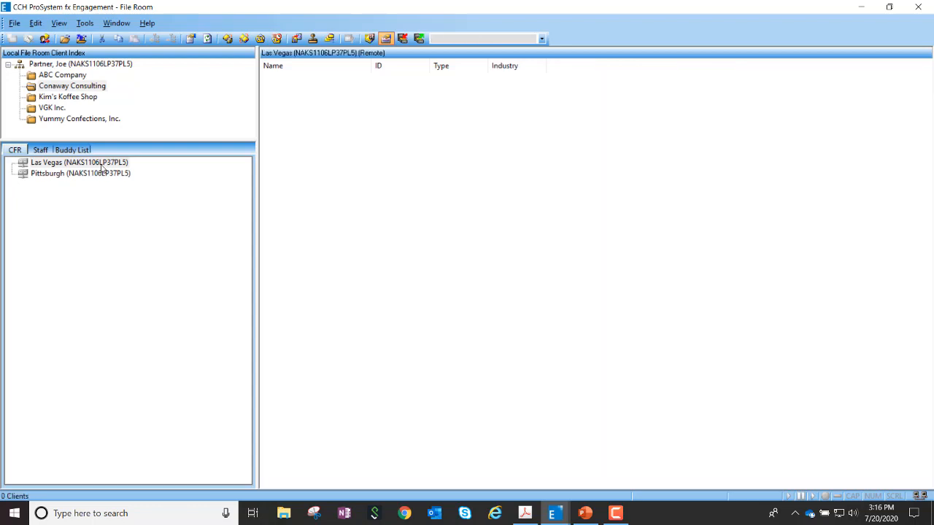
pyautogui.rightClick(78, 162)
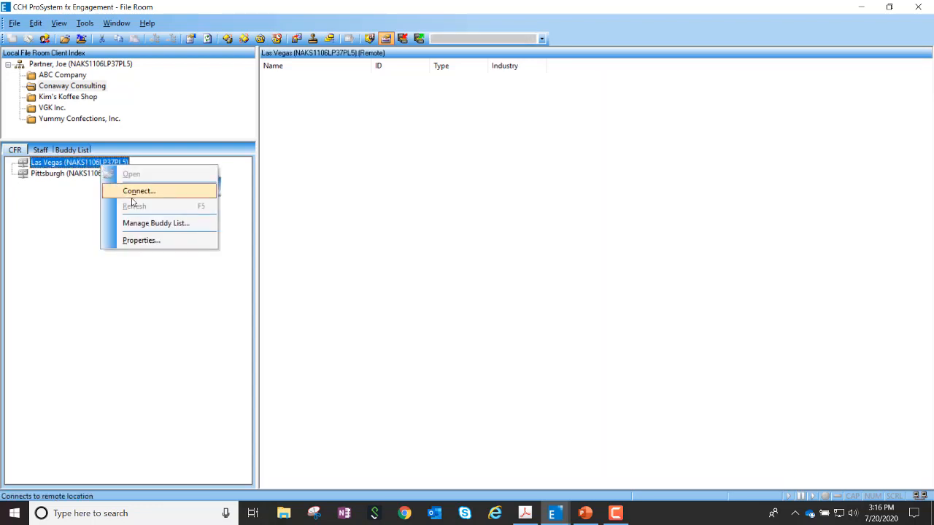
pyautogui.moveTo(134, 192)
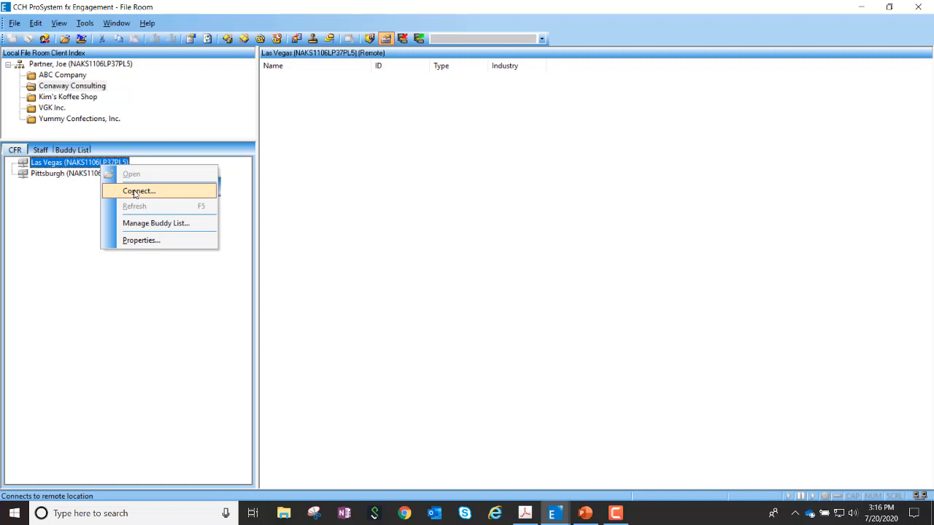
pyautogui.click(138, 191)
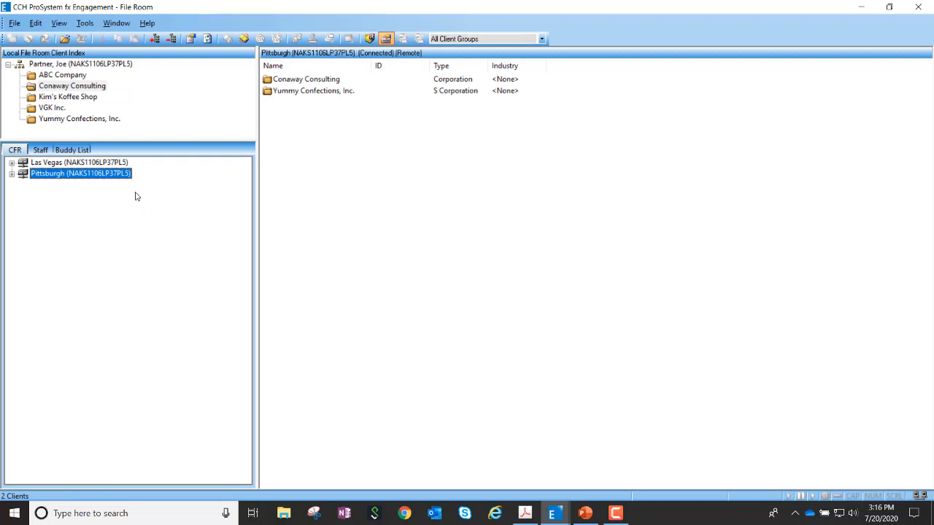
pyautogui.moveTo(86, 203)
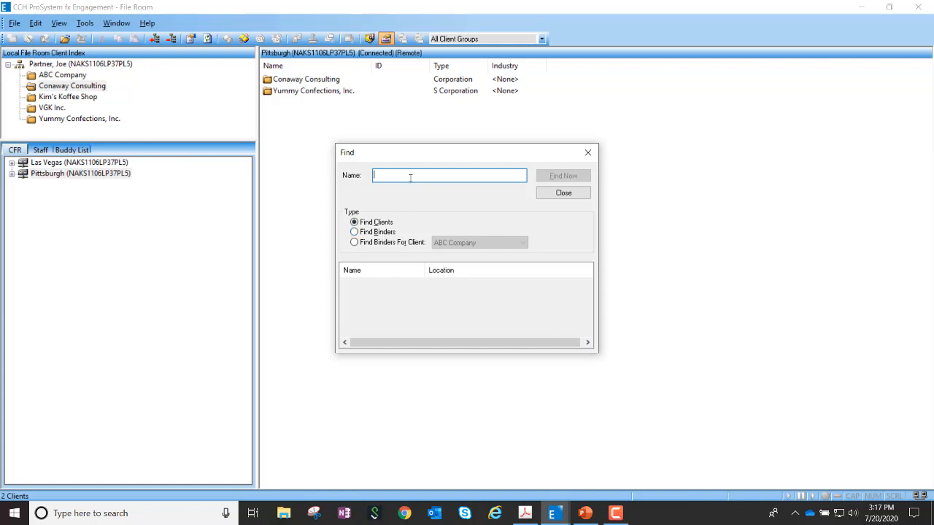
# - Search clients by the name "Kim's"
pyautogui.write("Kim's")
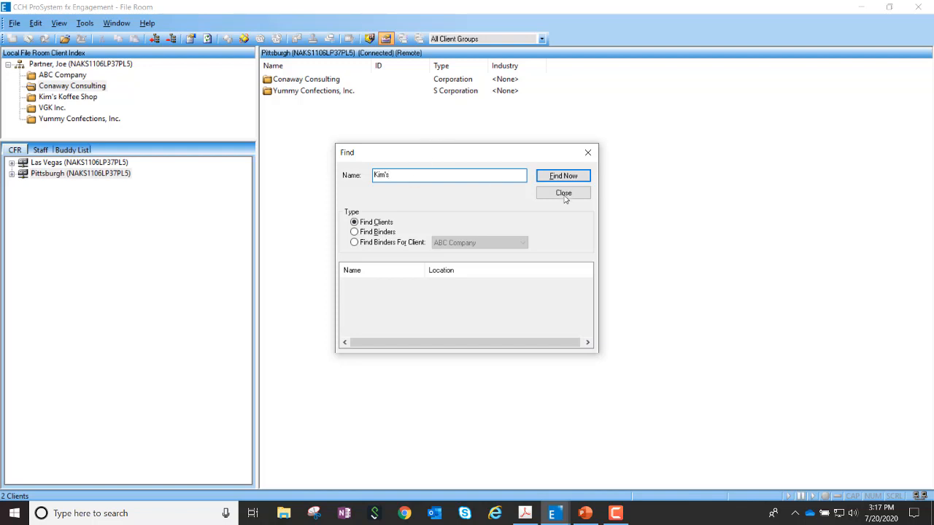
pyautogui.click(563, 175)
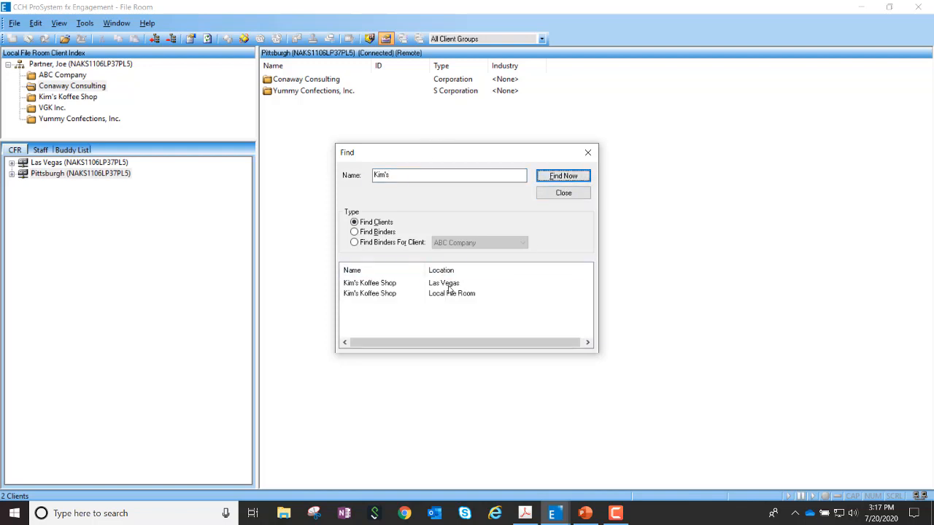